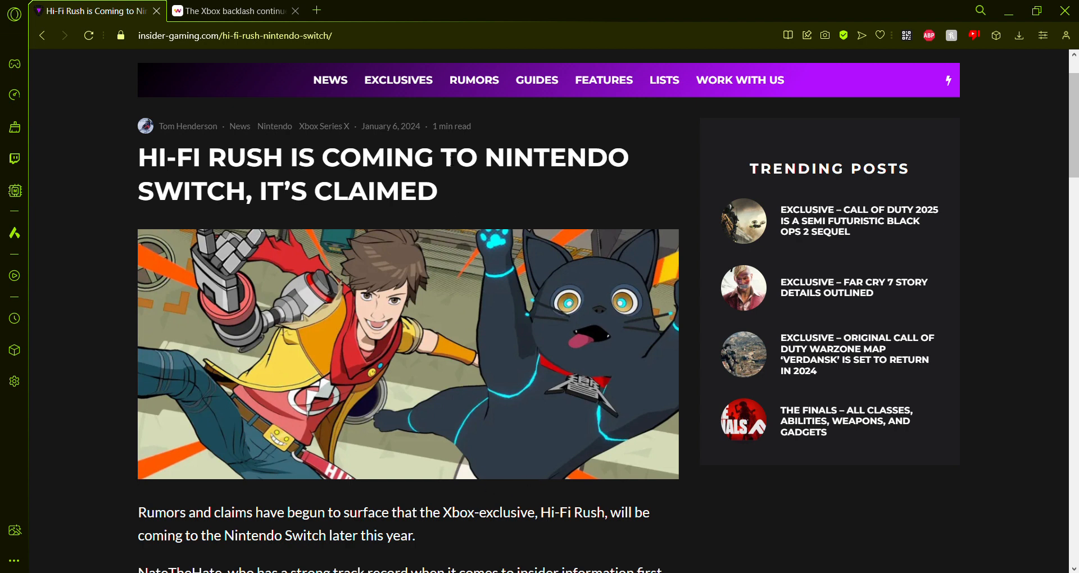
mouse_move(483, 213)
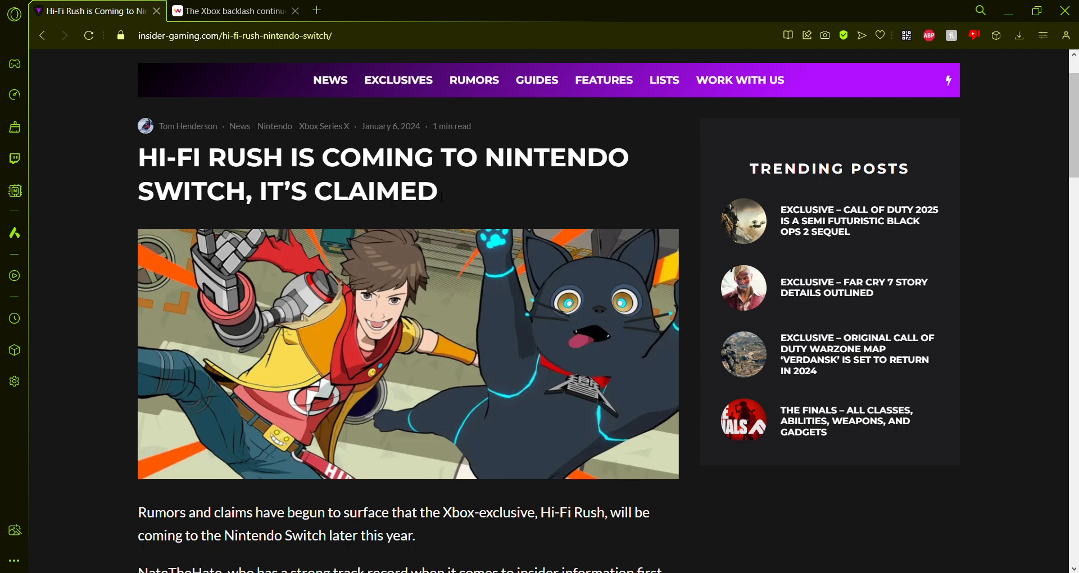
mouse_move(452, 108)
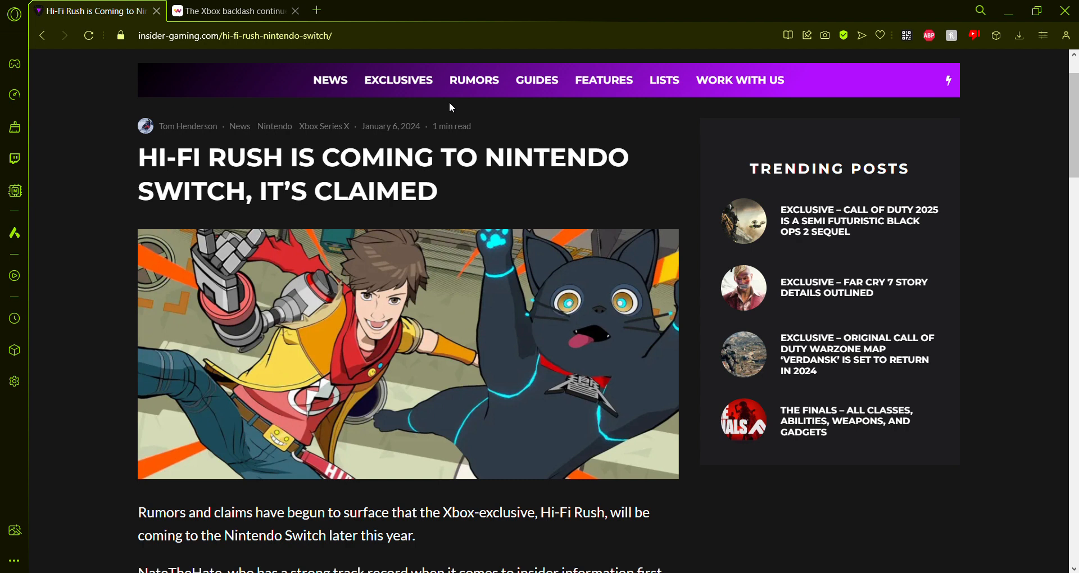
mouse_move(410, 500)
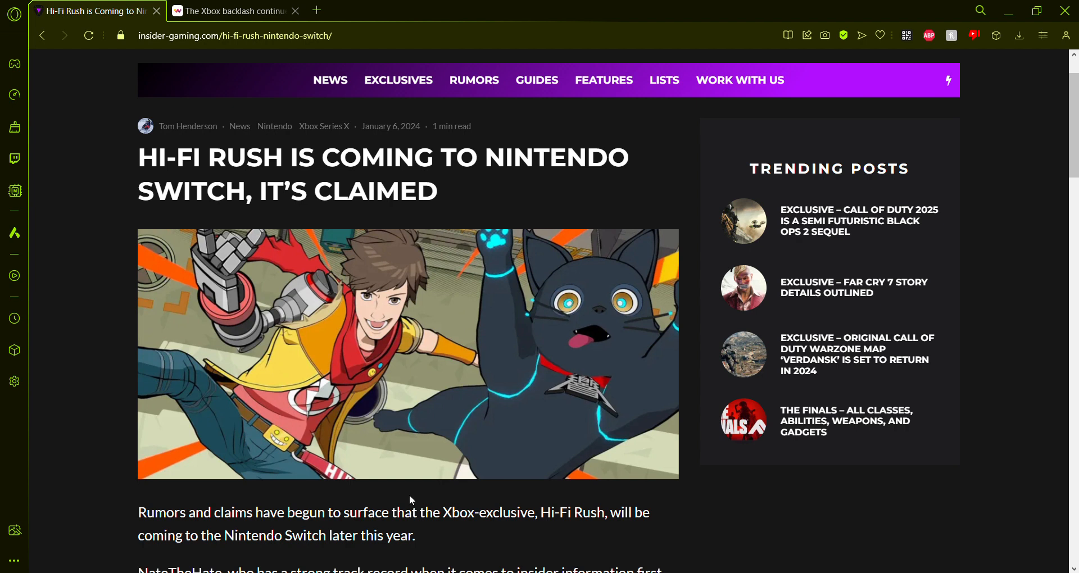
mouse_move(460, 367)
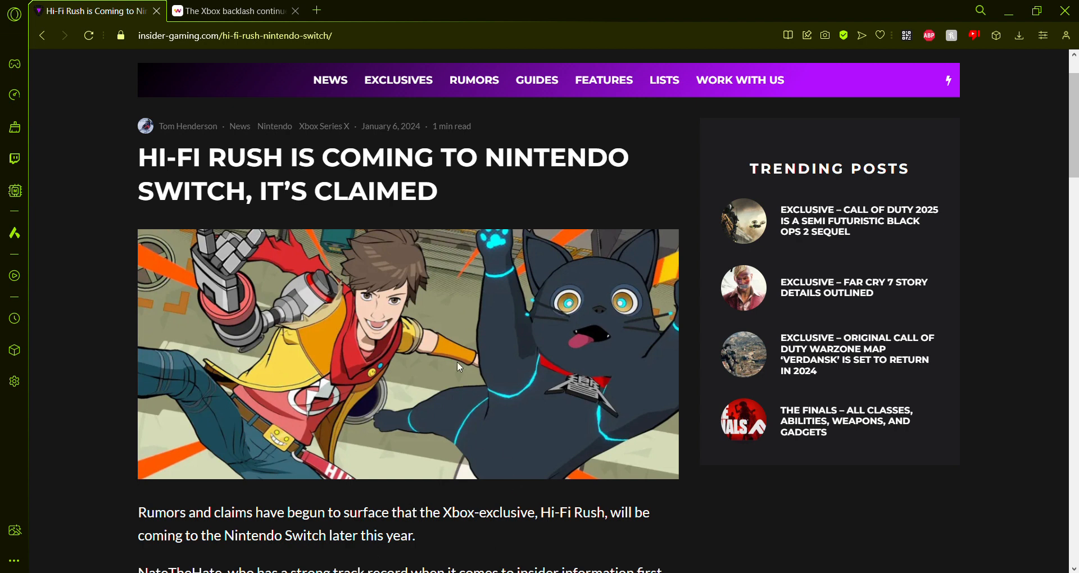
Scroll down through the Hi-Fi Rush Switch rumour paragraphs to the ResetEra leak-record caution
scroll("down", 3)
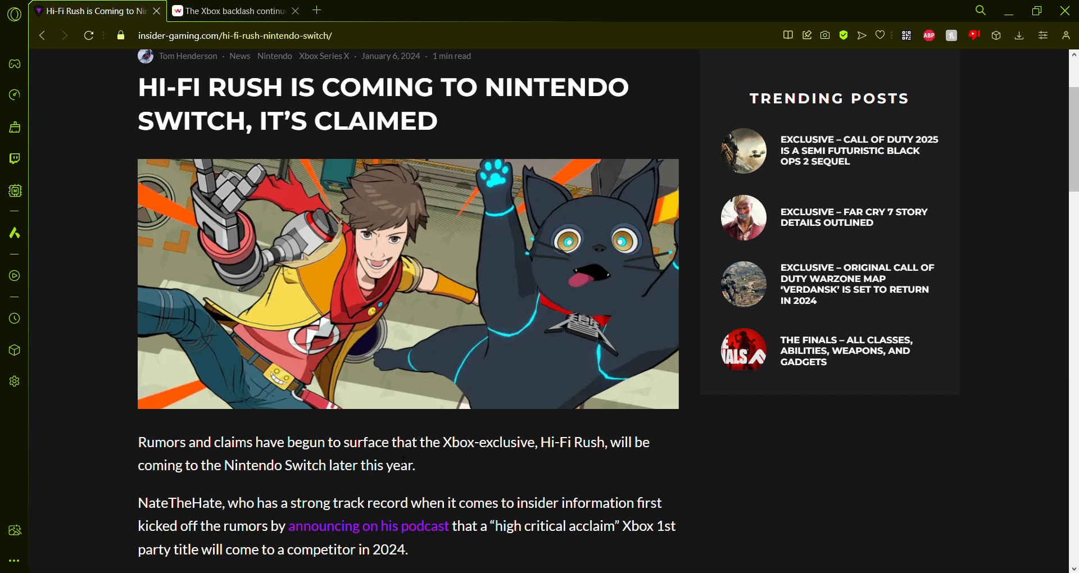
scroll("down", 3)
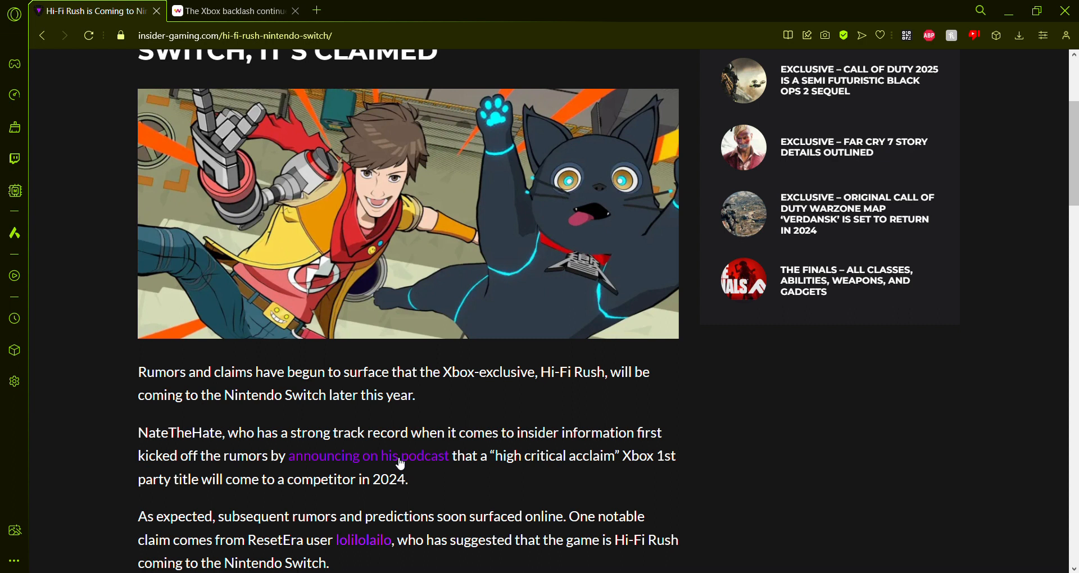
mouse_move(399, 462)
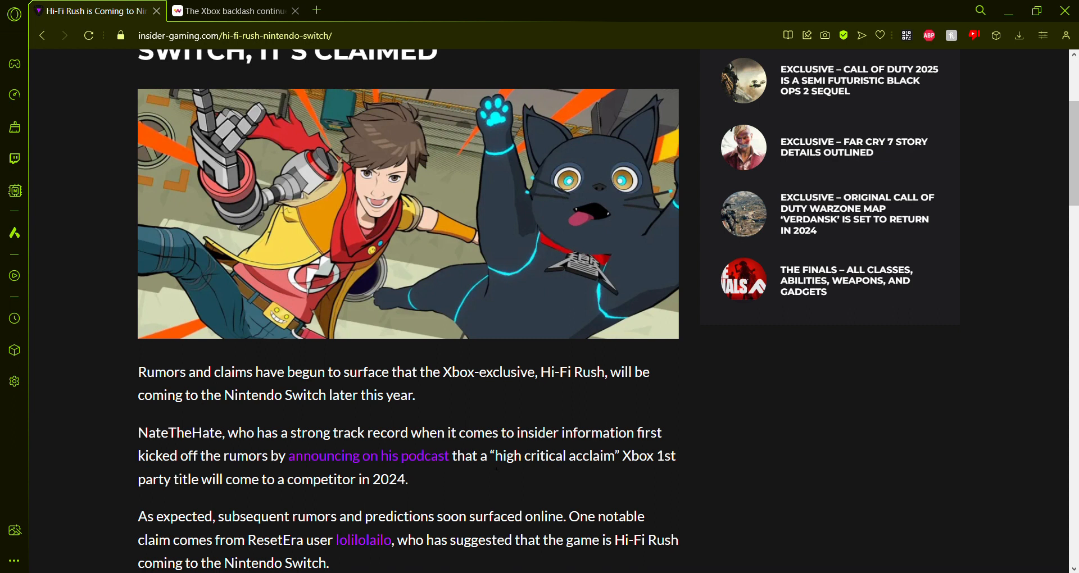
scroll("down", 3)
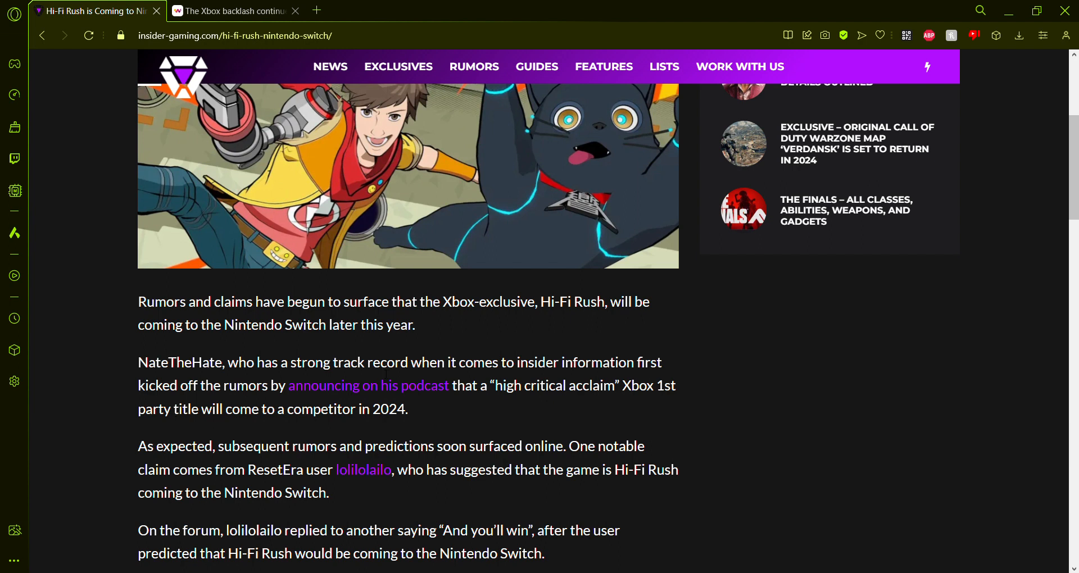
mouse_move(446, 396)
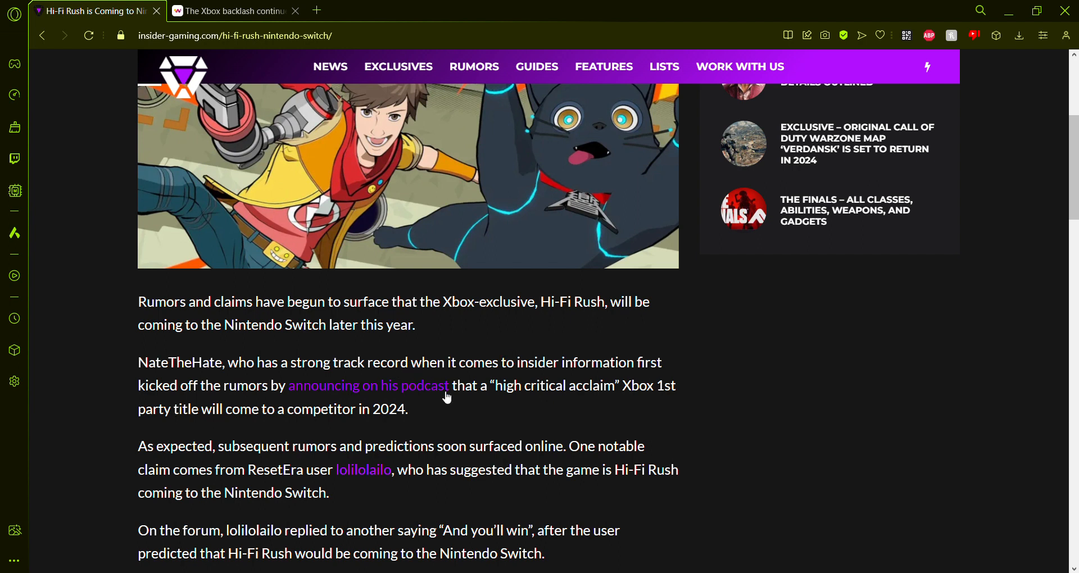
scroll("down", 3)
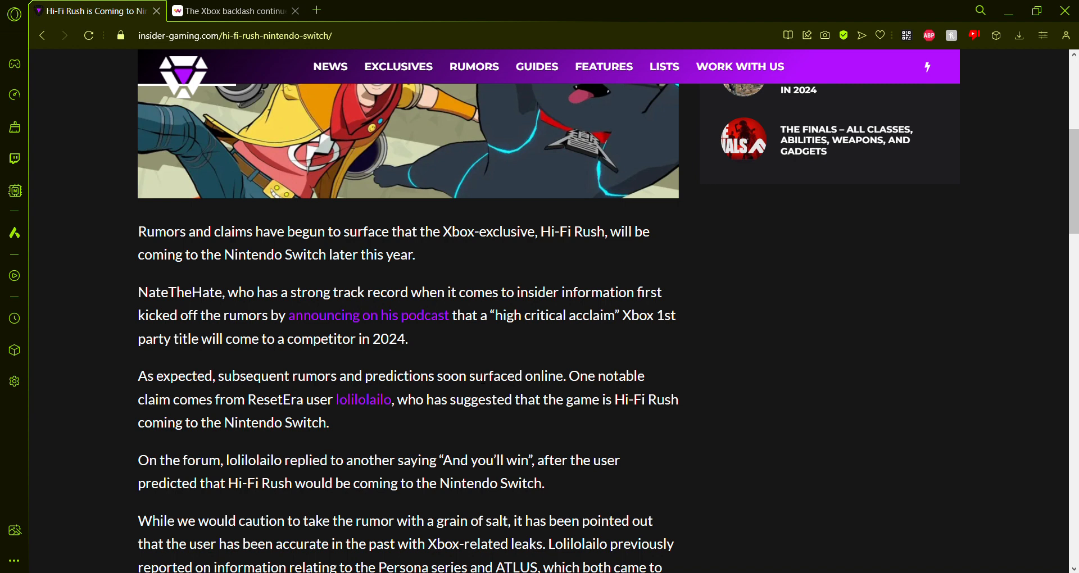
Scroll to the article's closing Switch question, then switch to the Windows Central Xbox article
scroll("down", 3)
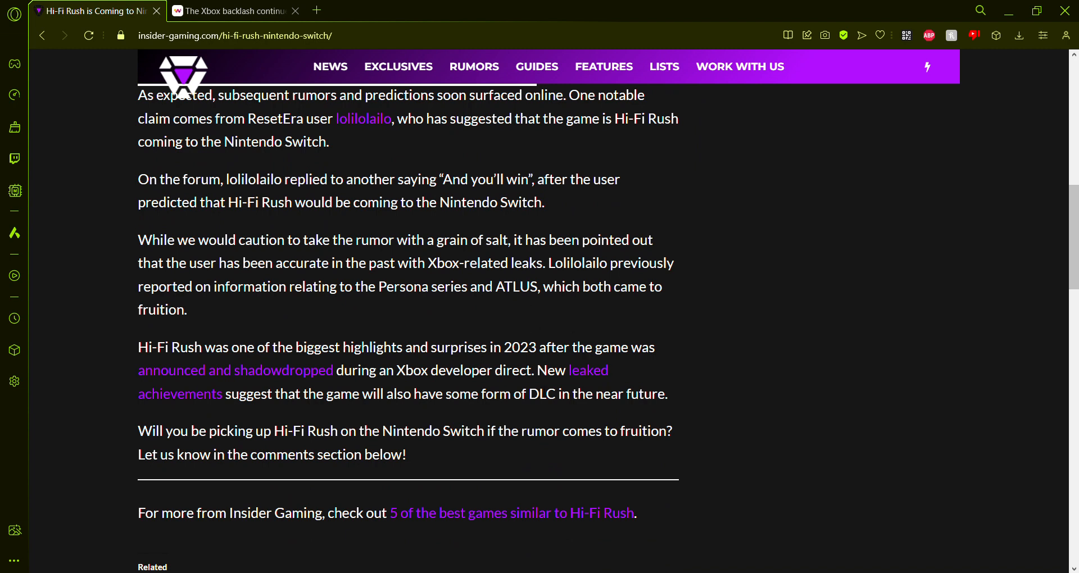
mouse_move(388, 322)
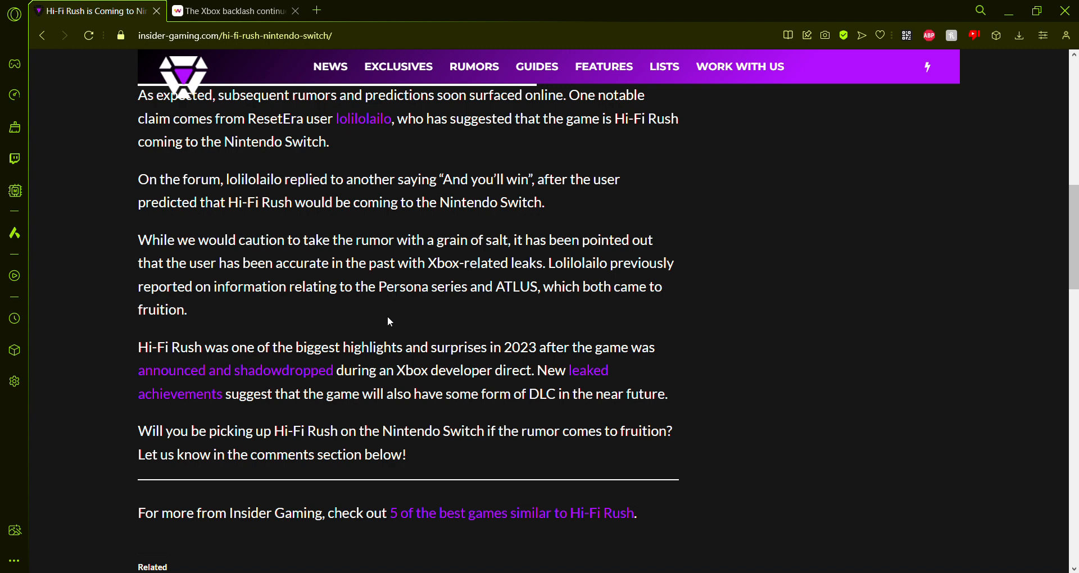
mouse_move(498, 330)
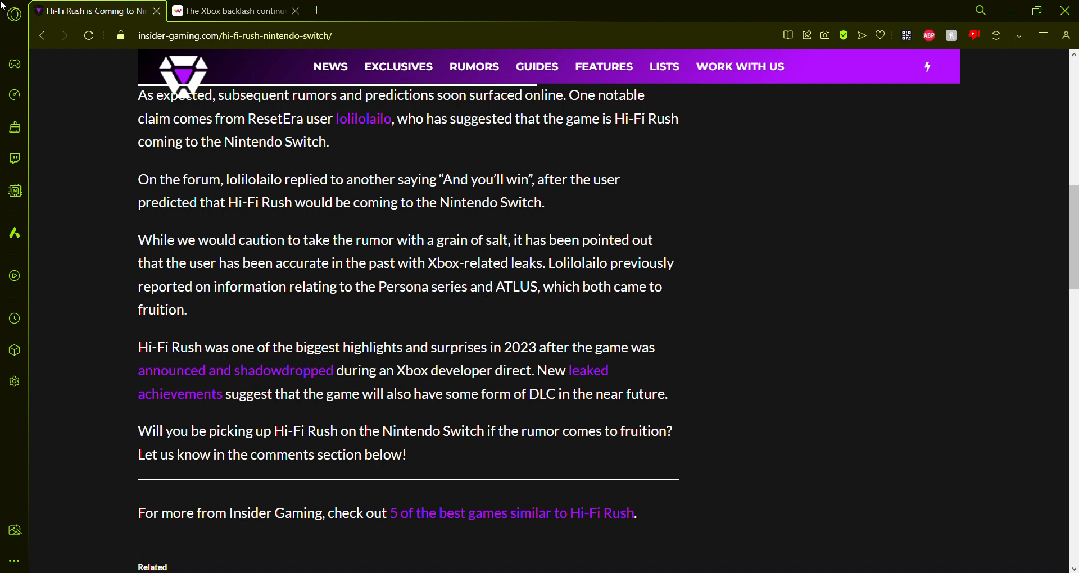
left_click(230, 10)
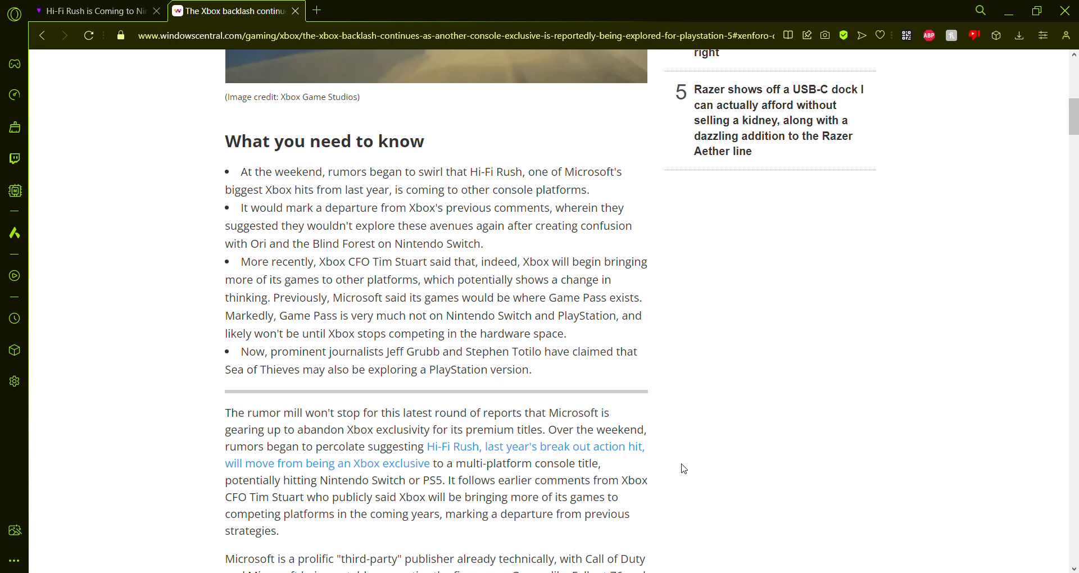
Scroll past the Microsoft exclusivity paragraphs to the embedded Stephen Totilo Sea of Thieves post
scroll("down", 3)
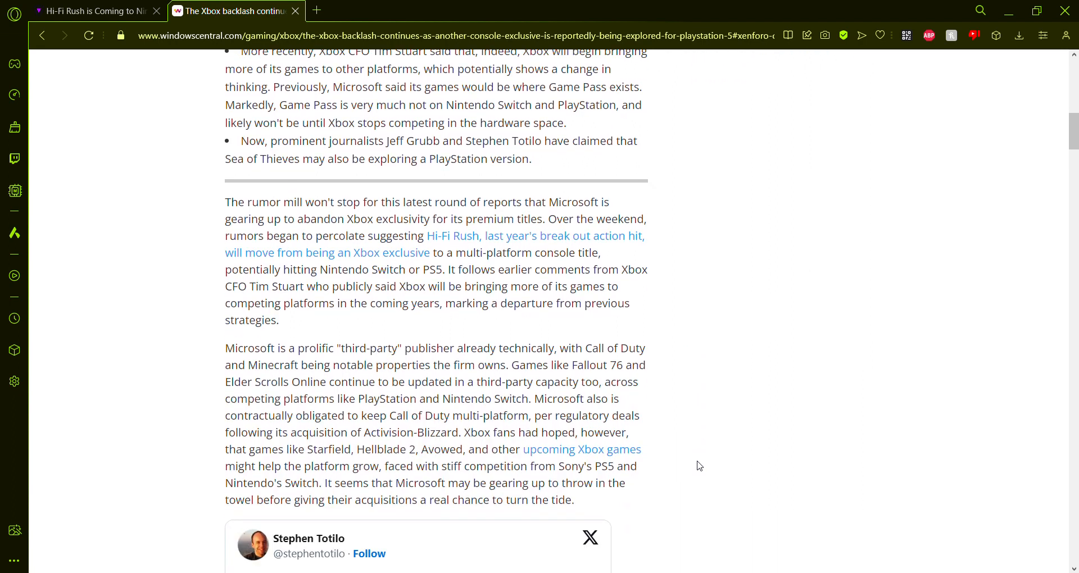
scroll("down", 3)
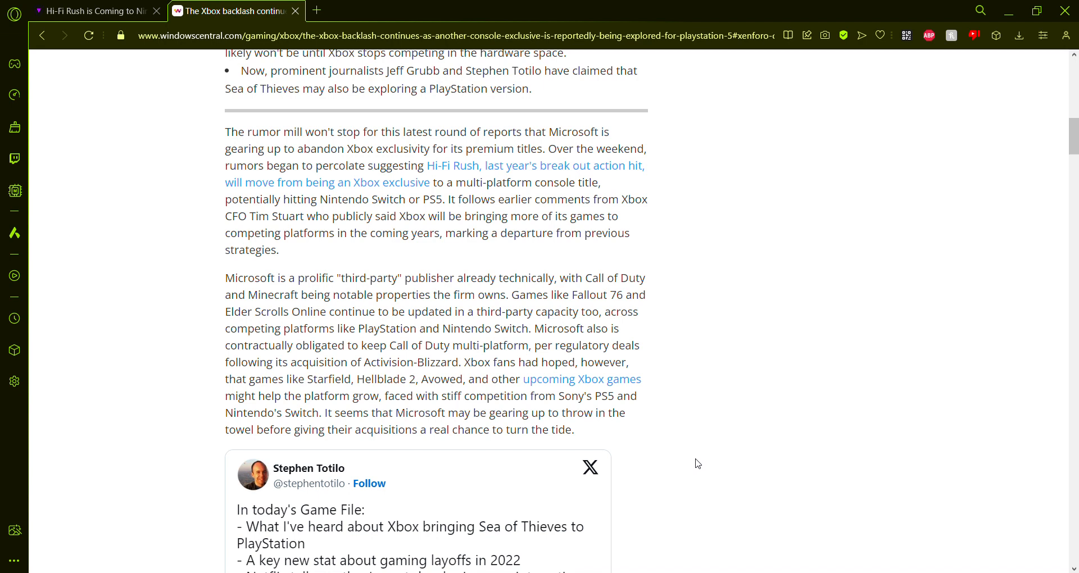
mouse_move(749, 222)
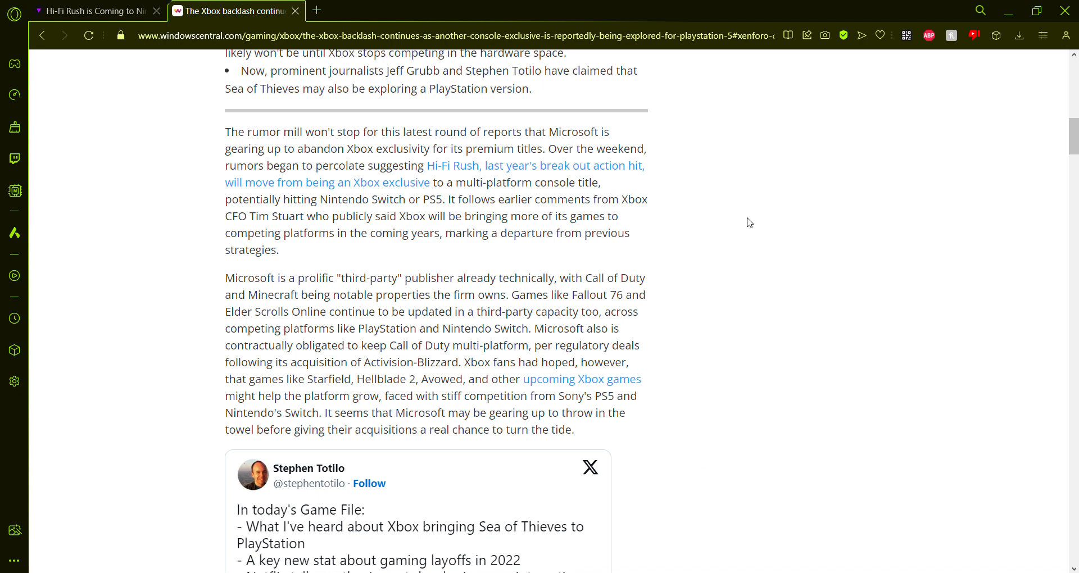
scroll("down", 3)
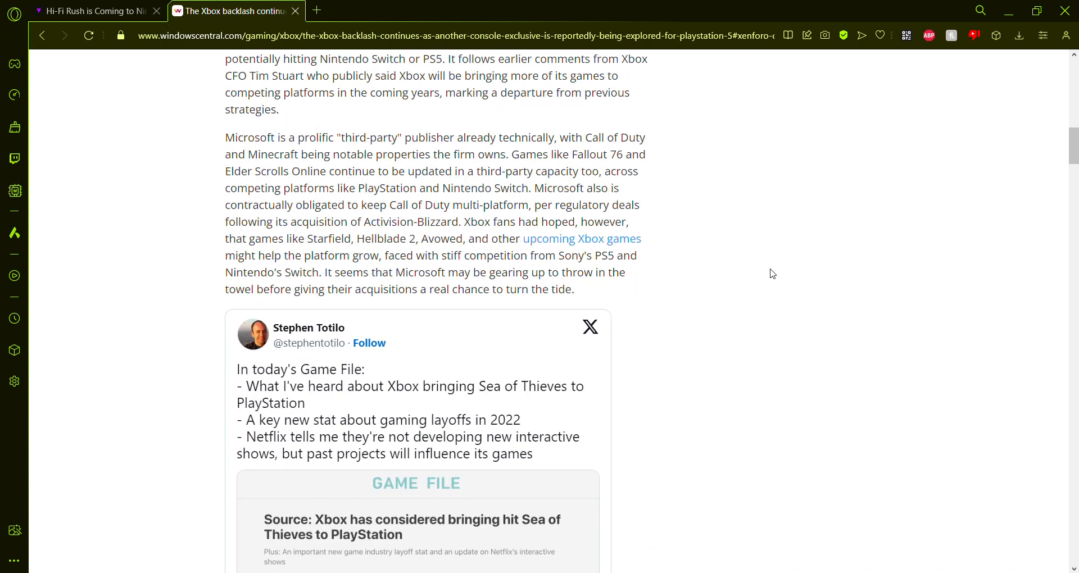
Scroll past the 'Why Sea of Thieves' section, then back up to the 'What you need to know' bullets
scroll("down", 3)
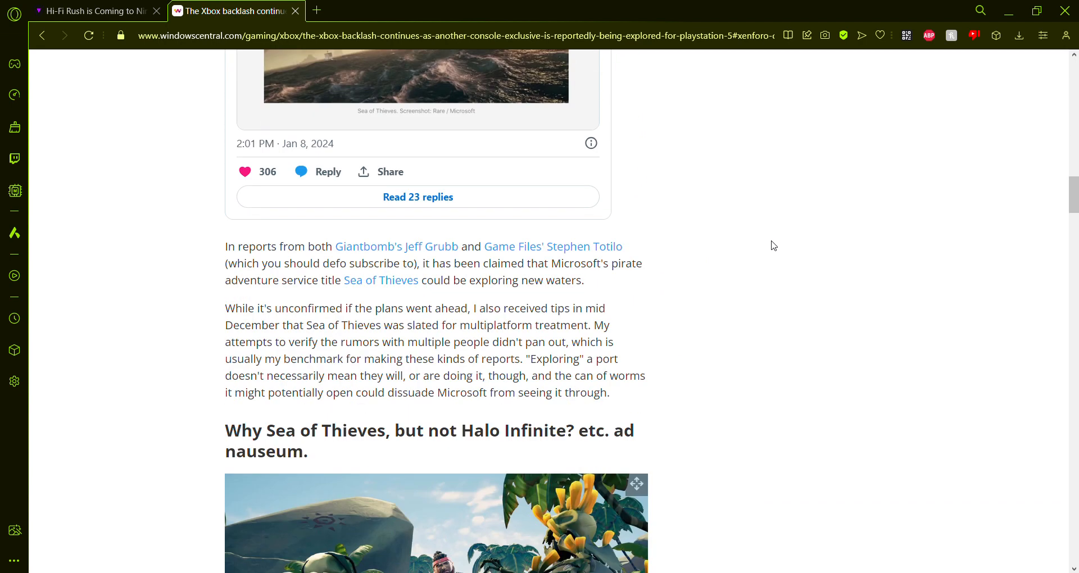
scroll("up", 3)
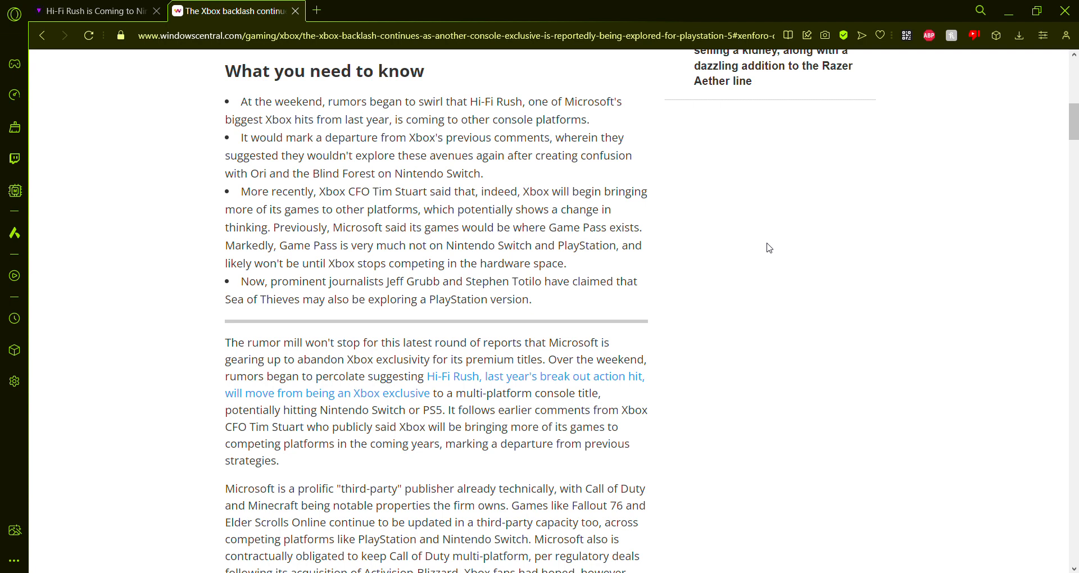
scroll("down", 3)
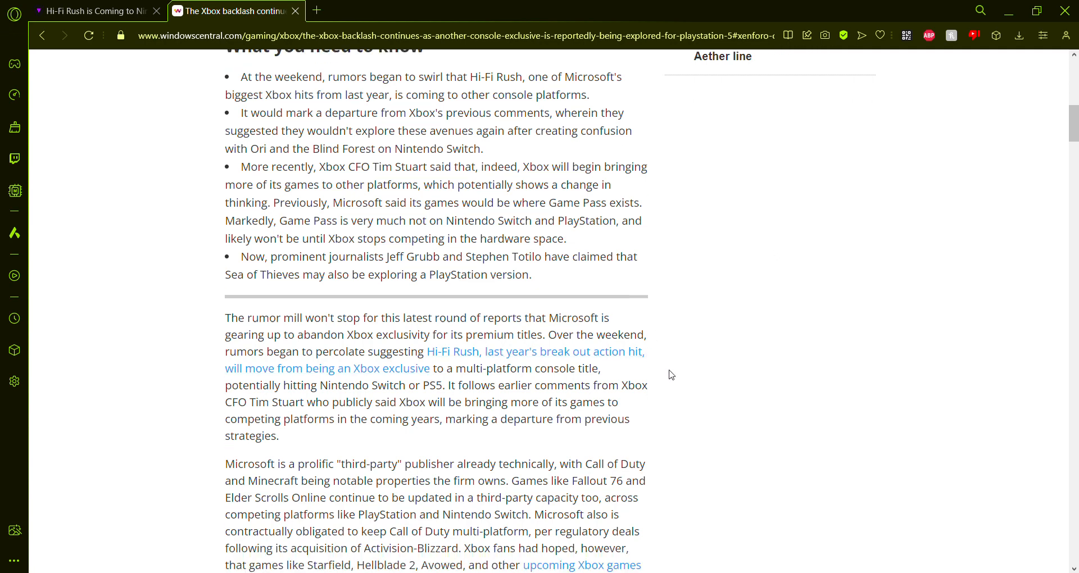
scroll("down", 3)
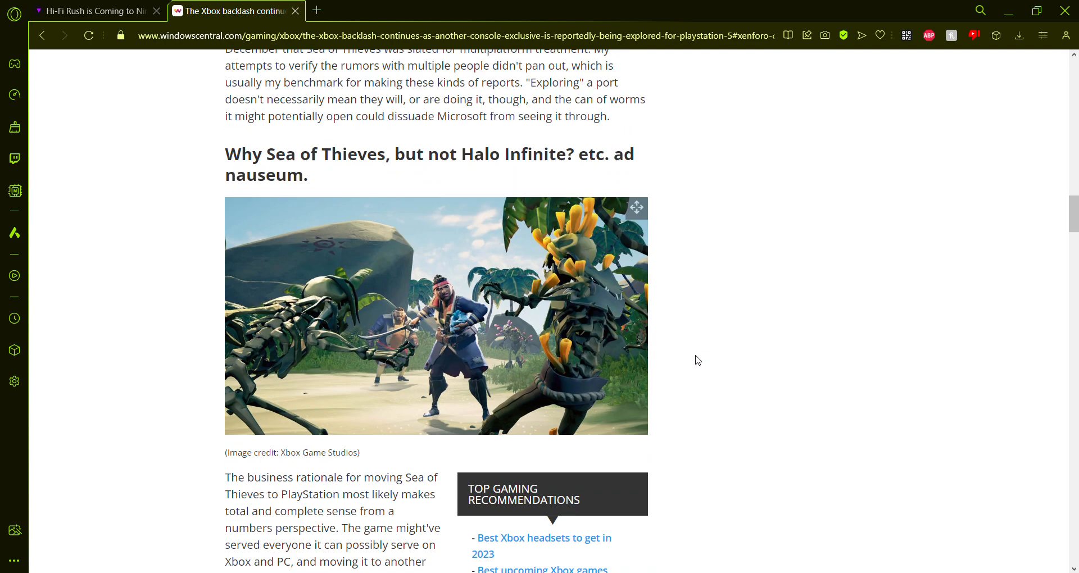
scroll("down", 3)
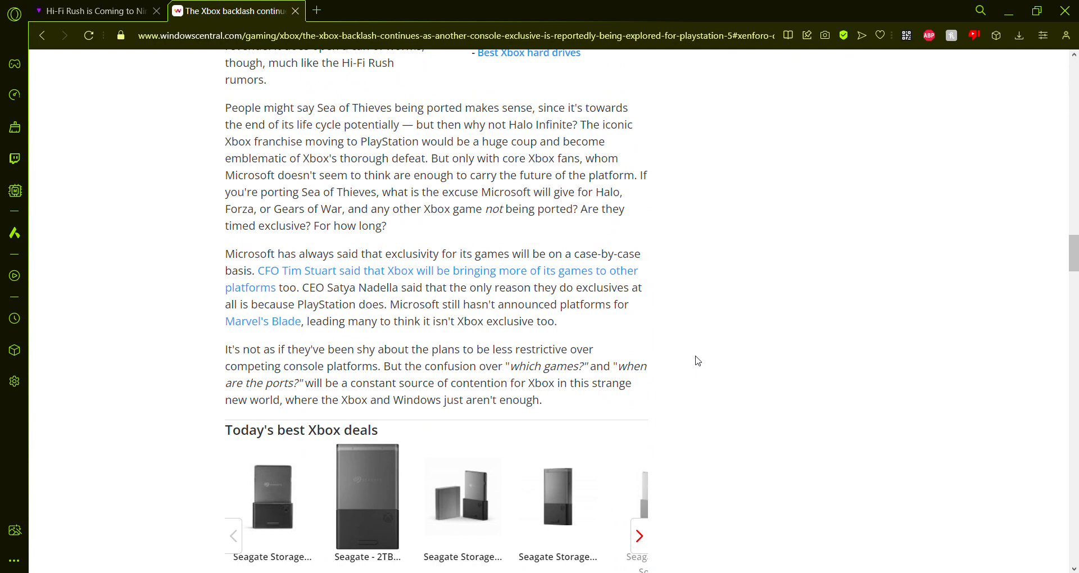
scroll("up", 3)
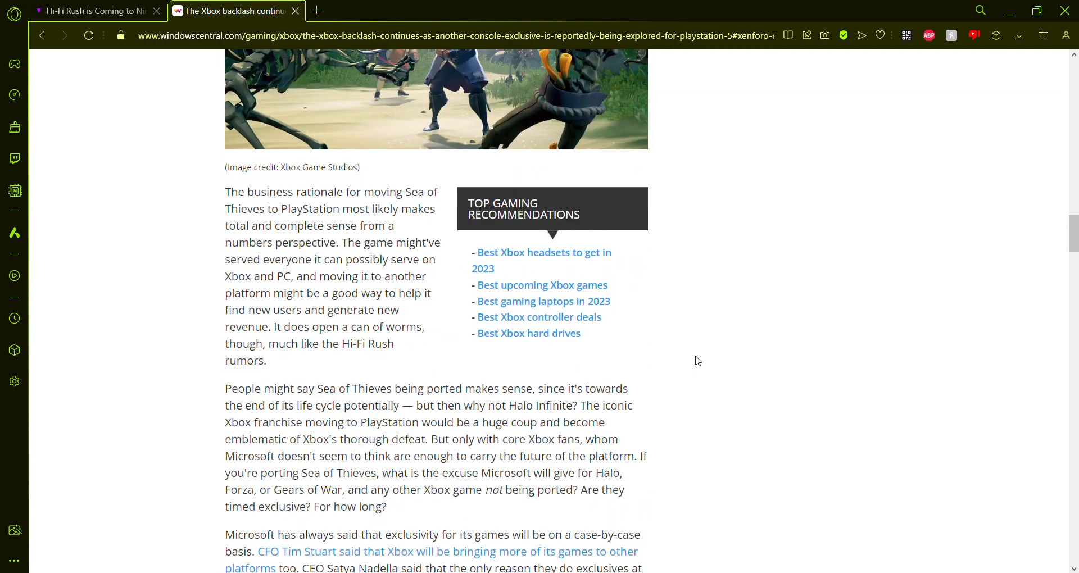
scroll("up", 3)
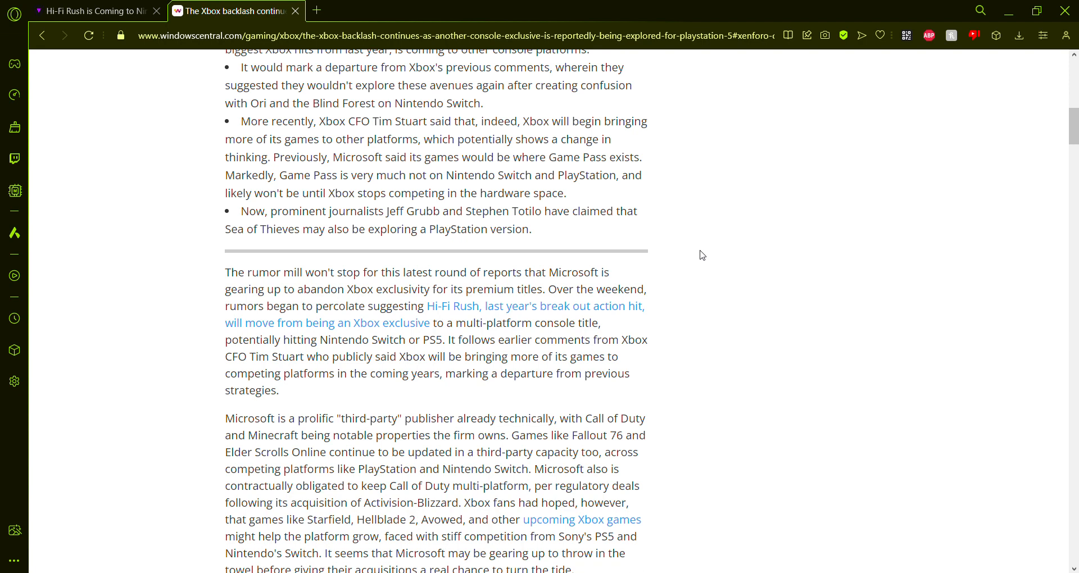
Scroll down slightly to the rumor mill opening paragraphs and the Sea of Thieves tweet embed
scroll("down", 3)
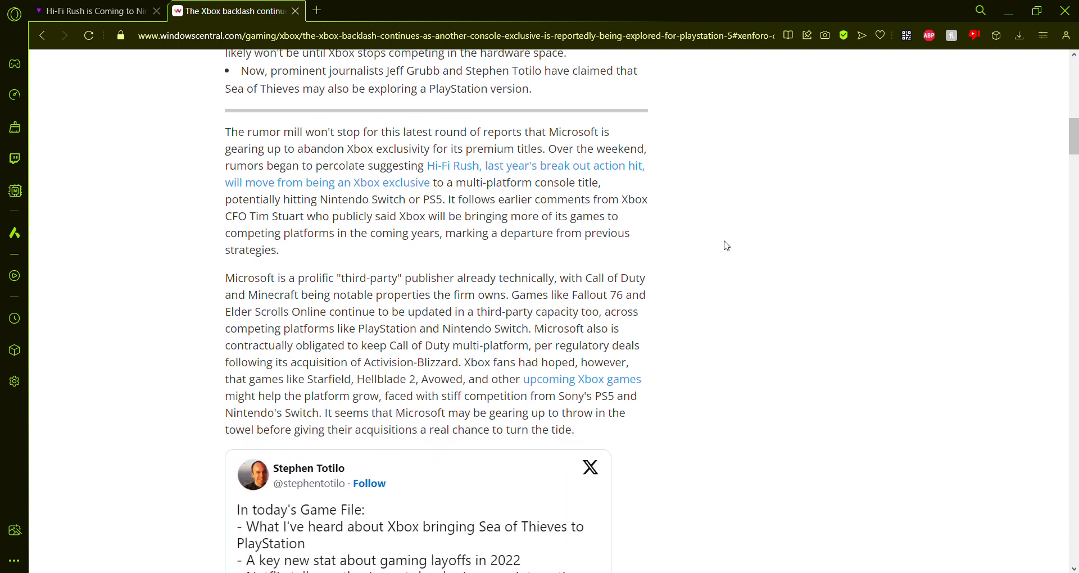
mouse_move(707, 326)
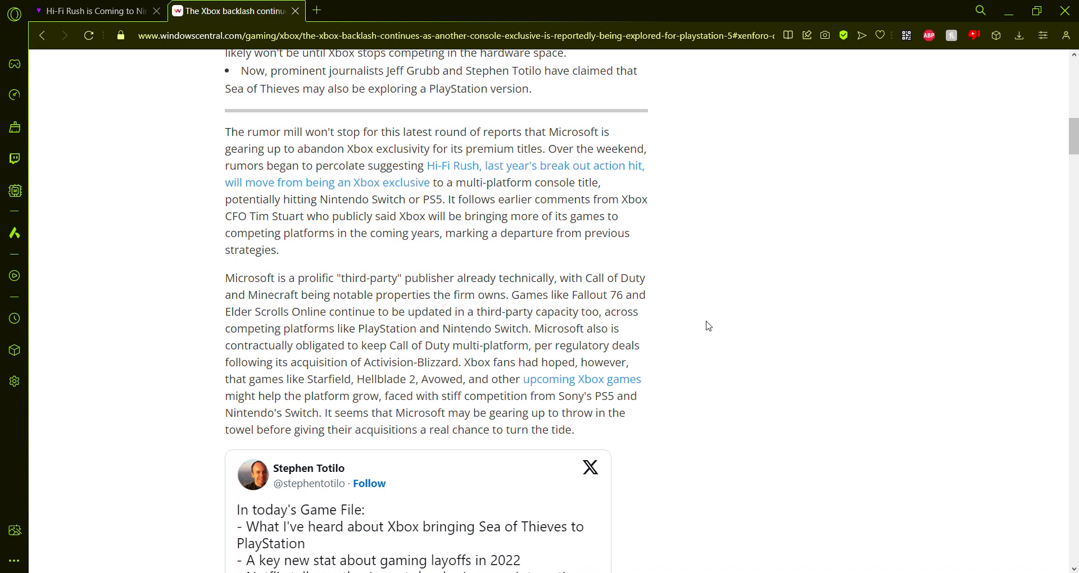
mouse_move(404, 272)
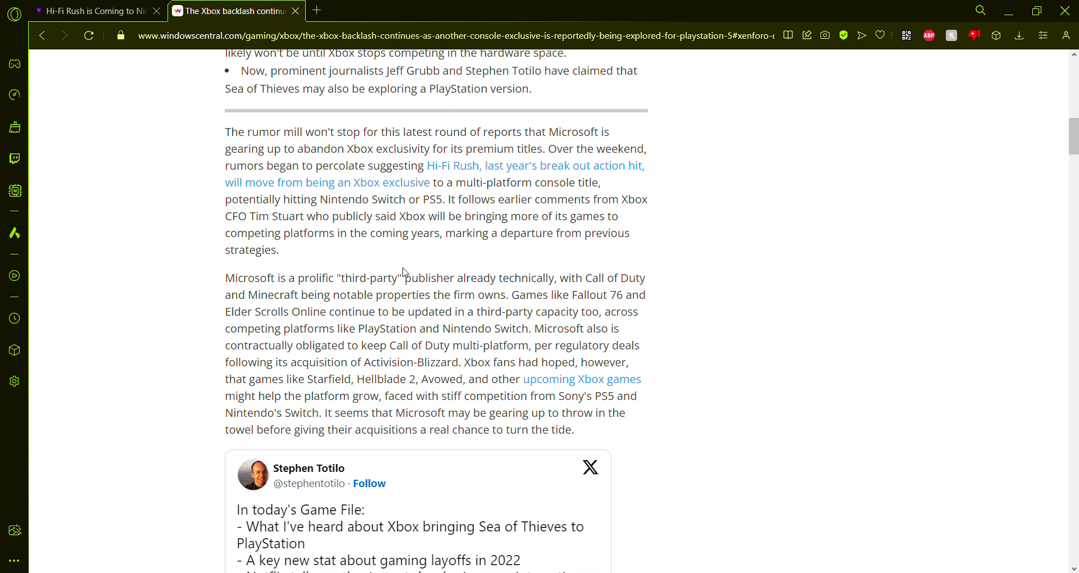
mouse_move(415, 253)
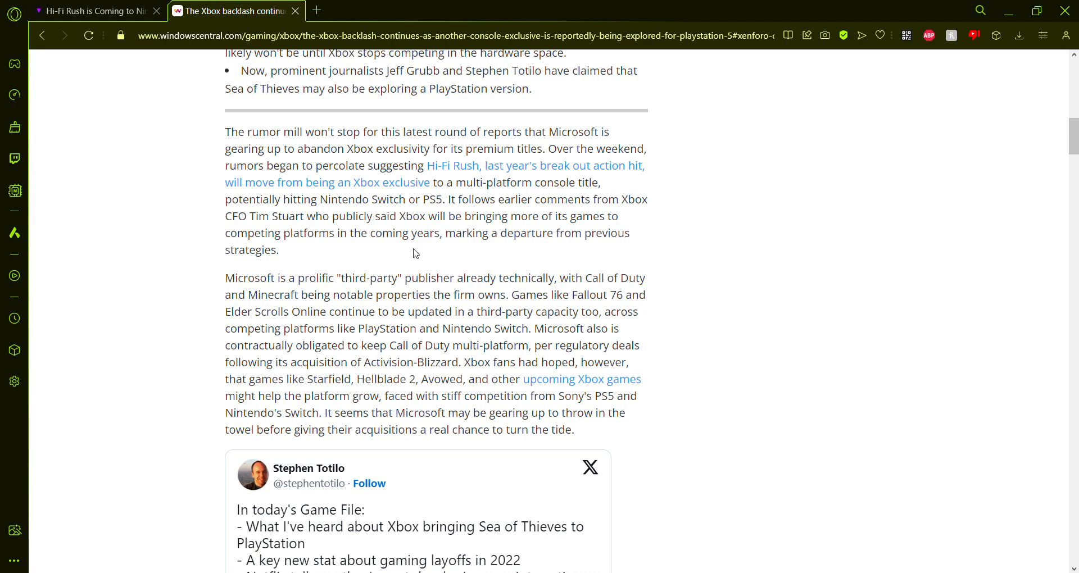